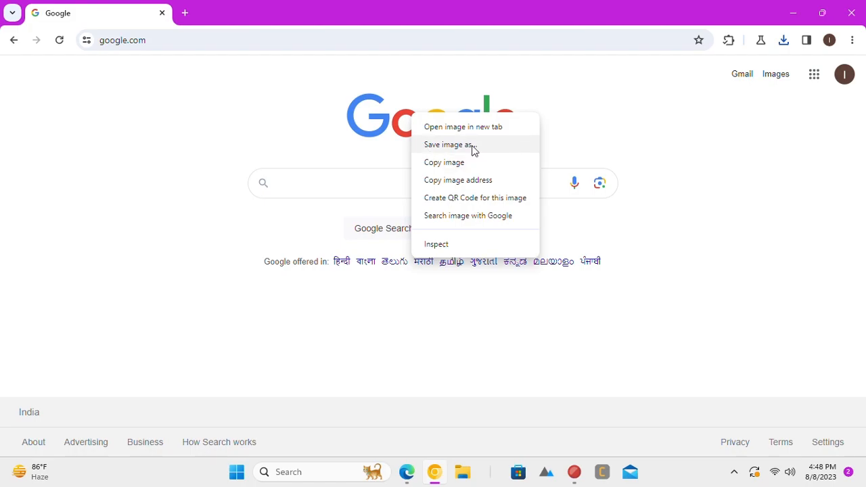
- Save the Google logo as googlelogo_color_272x92dp.png and check it in recent downloads
click(448, 144)
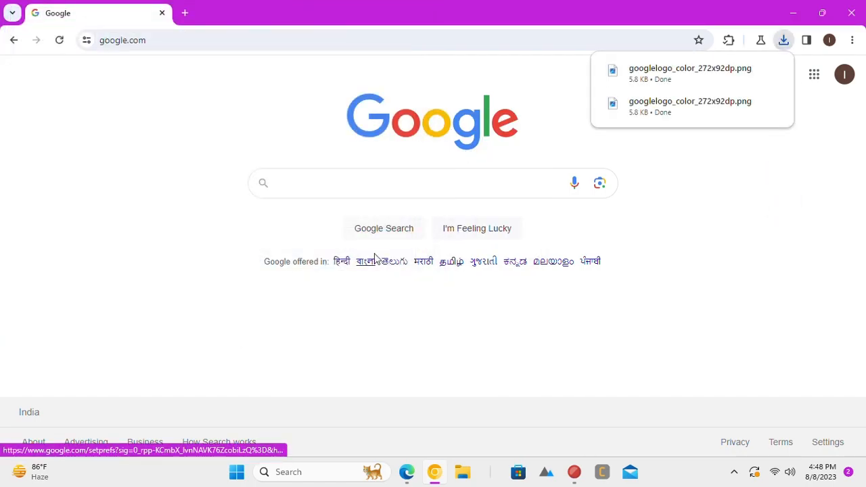
mouse_move(771, 46)
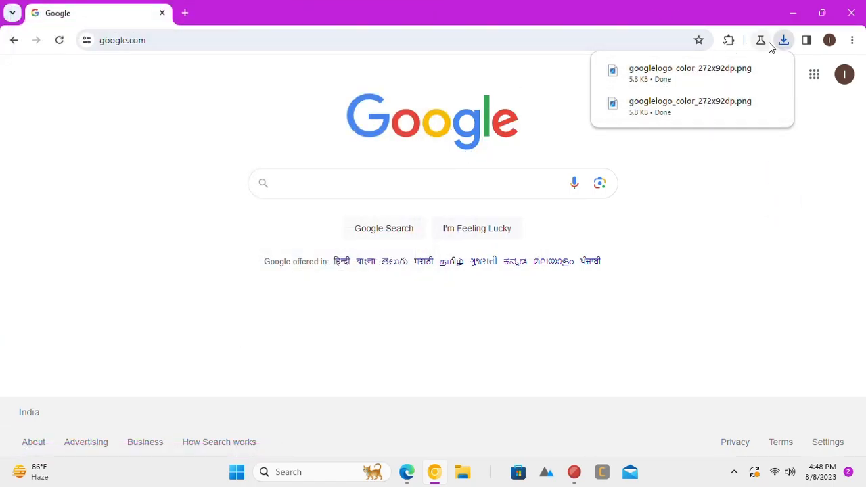
click(784, 39)
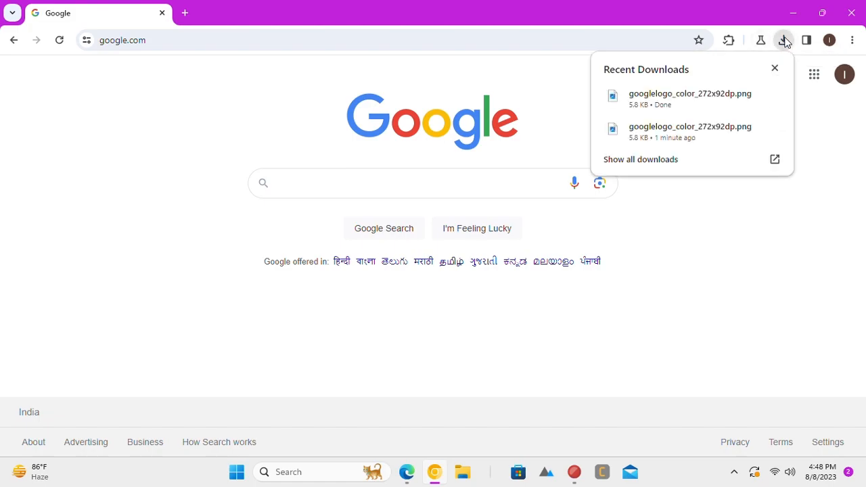
mouse_move(313, 426)
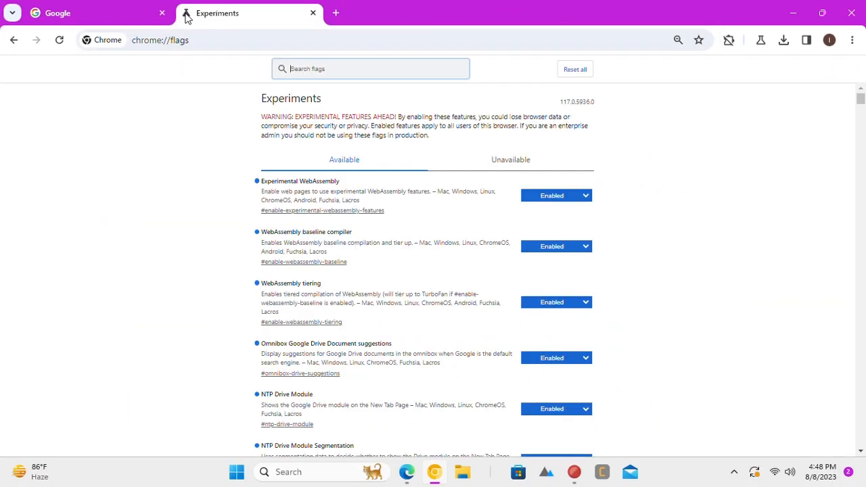
- Search flags for 'download bubble', set it to Disabled, relaunch, and return to Google
text(d)
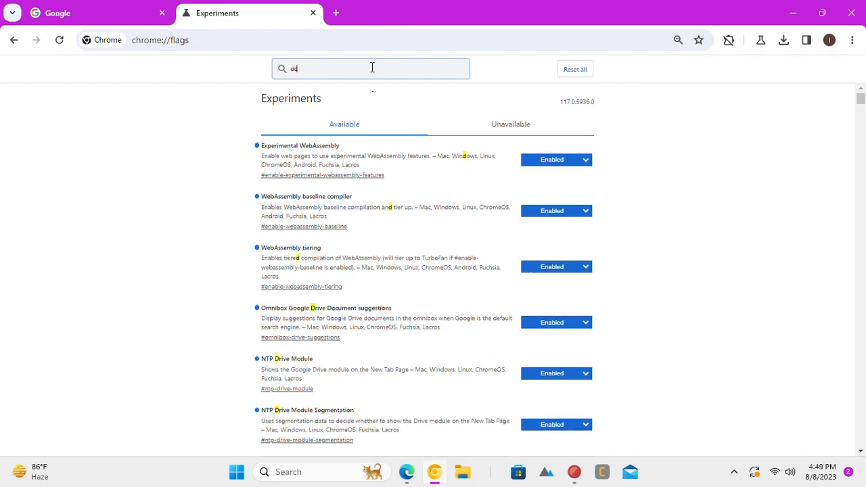
text(ownload bubb)
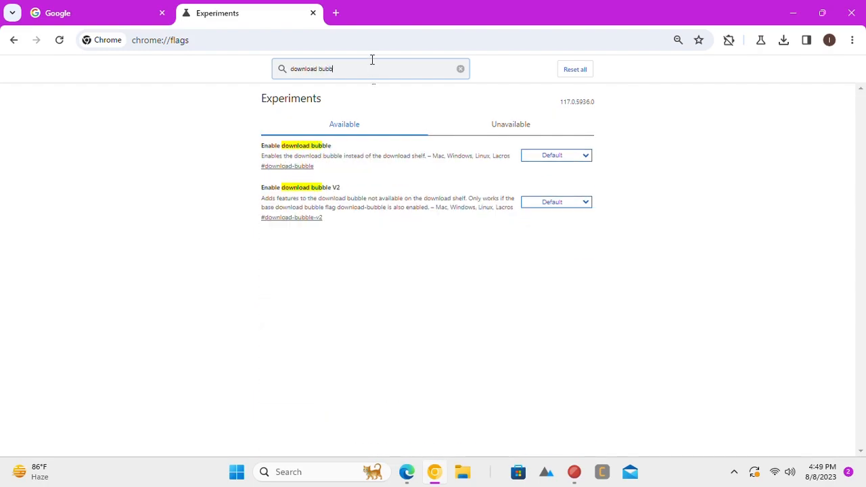
text(le)
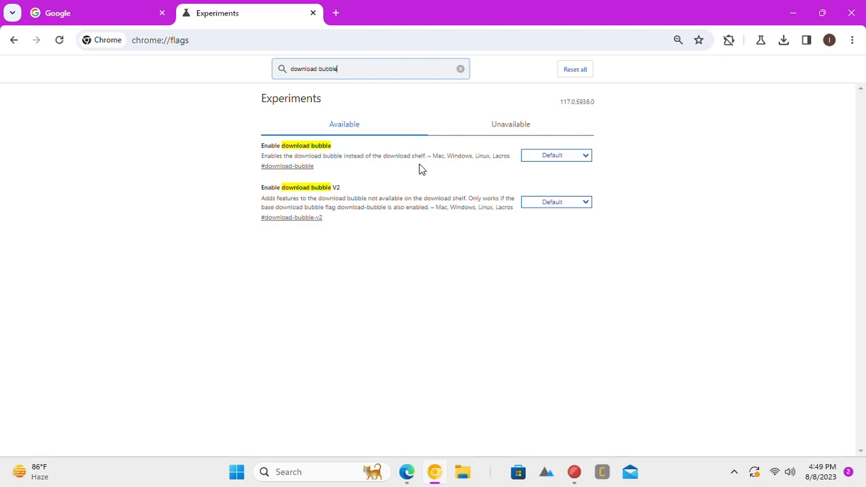
click(556, 155)
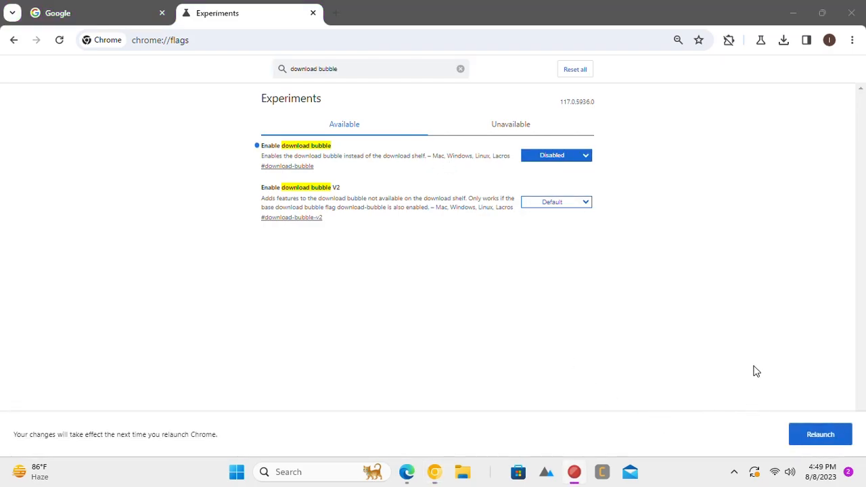
click(461, 69)
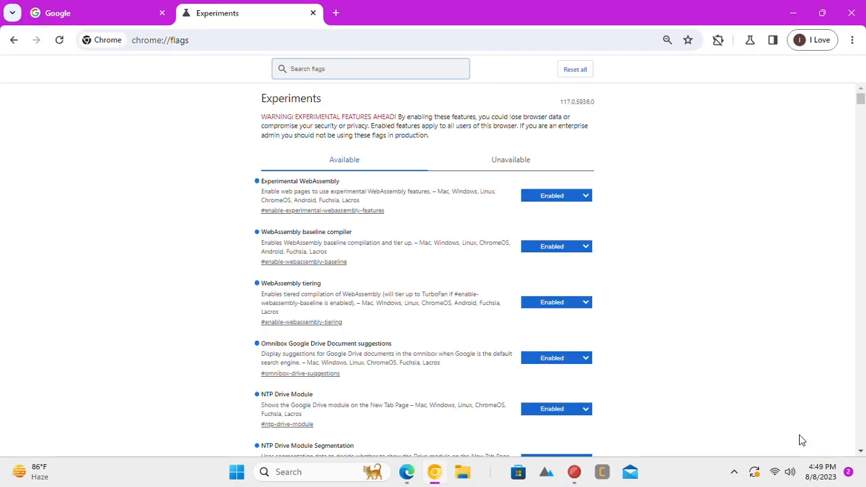
click(95, 12)
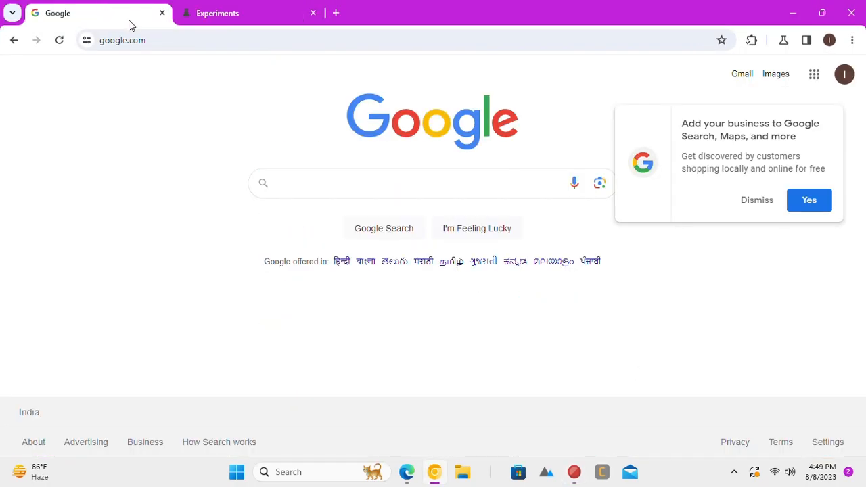
- Save the Google logo again, view it on the download shelf, and return to Experiments
right_click(433, 121)
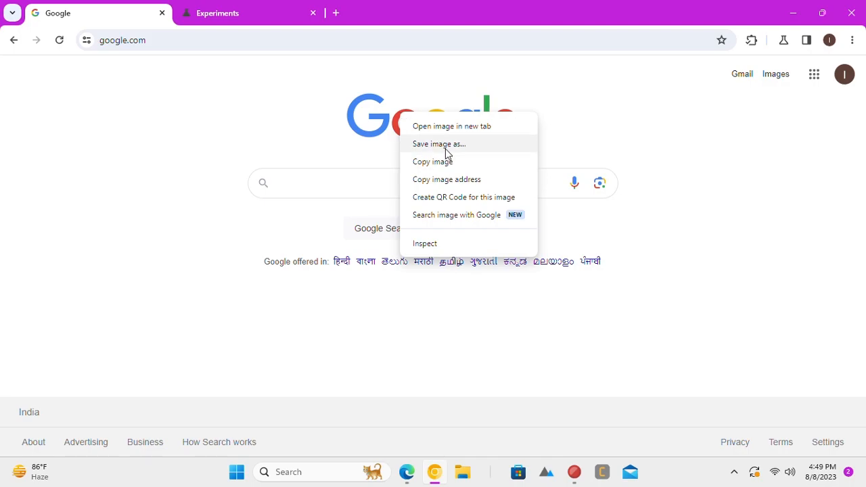
click(439, 143)
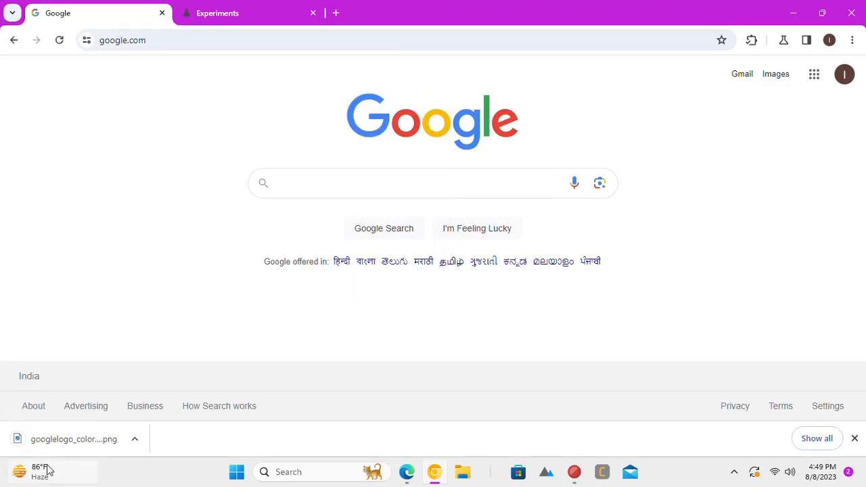
click(134, 439)
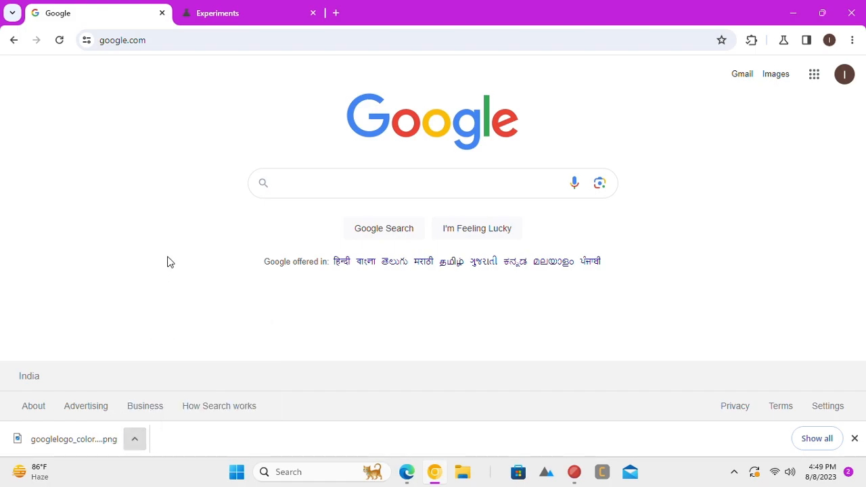
click(240, 13)
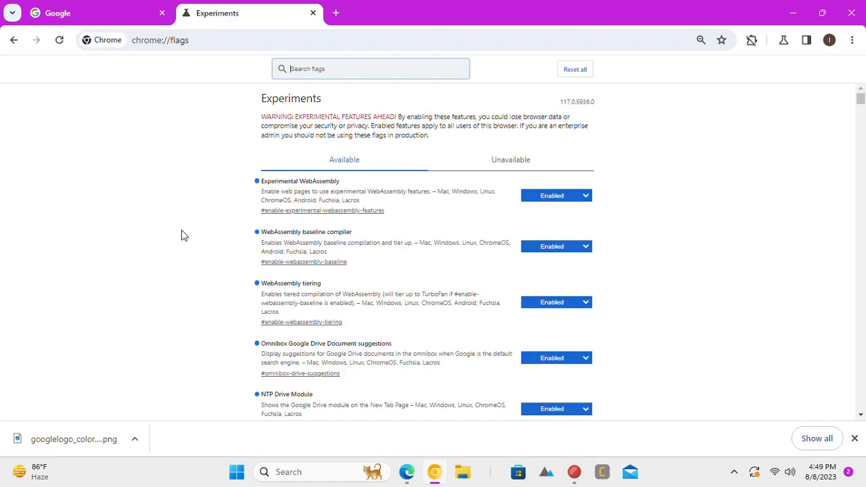